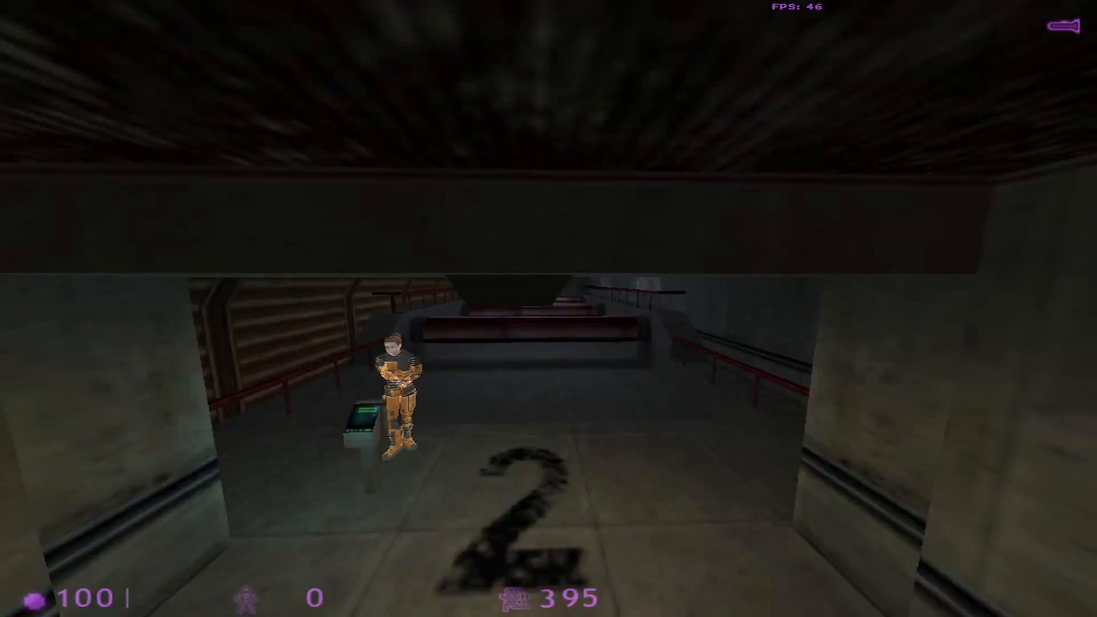
{"action": "key", "text": "w"}
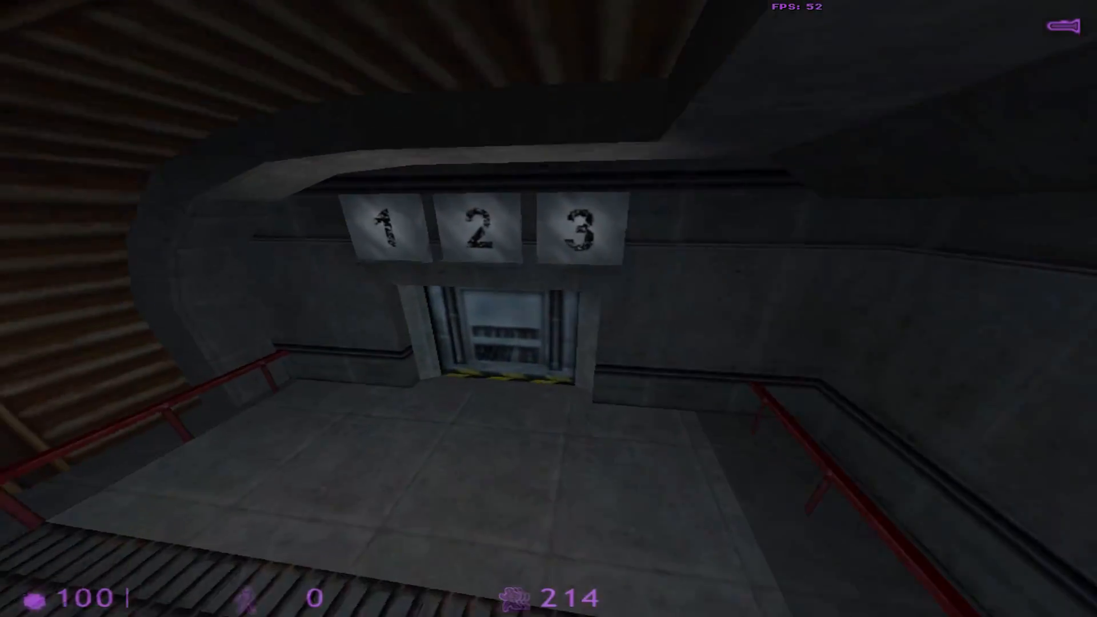
{"action": "key", "text": "w"}
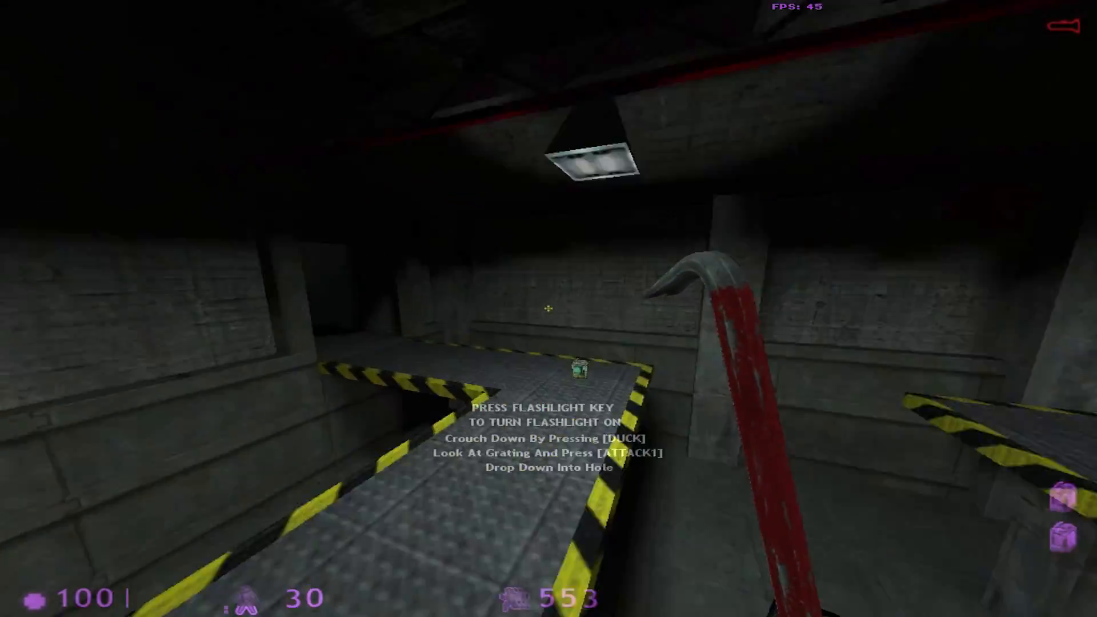
{"action": "key", "text": "f"}
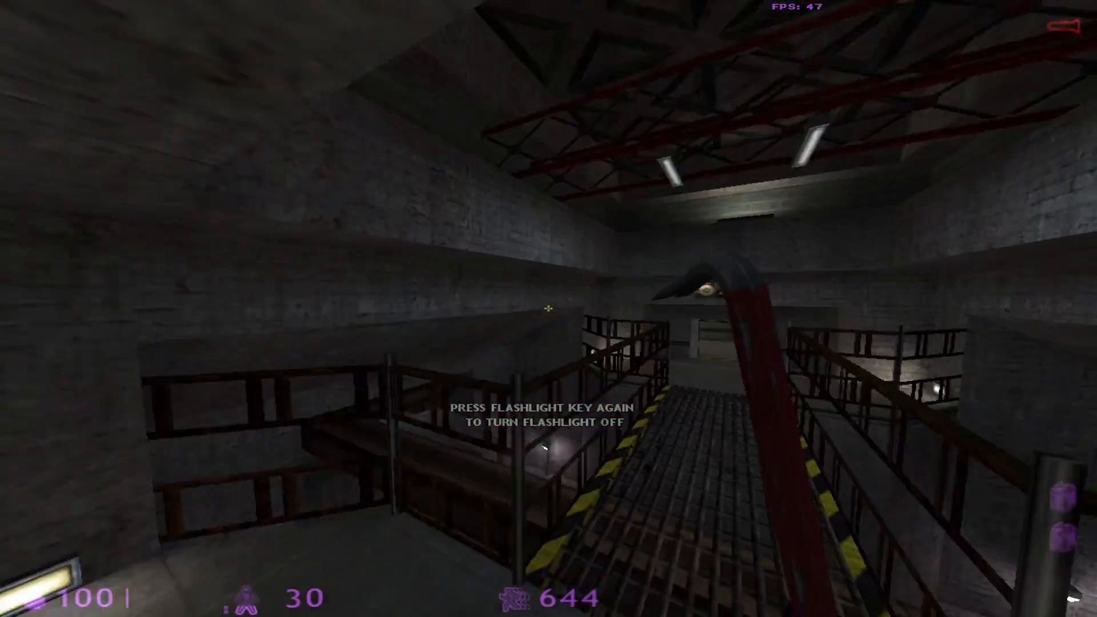